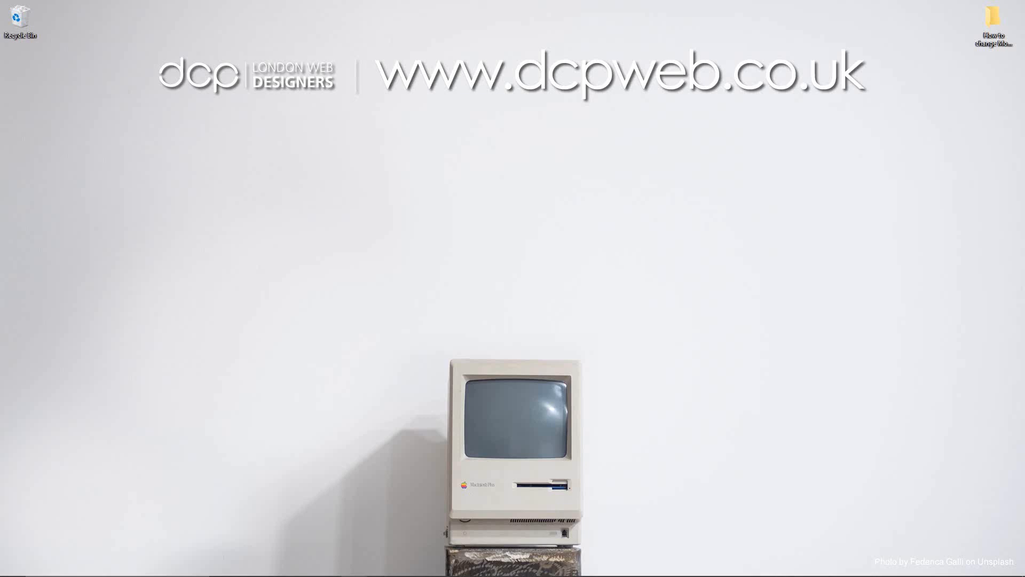
mouse_move(449, 200)
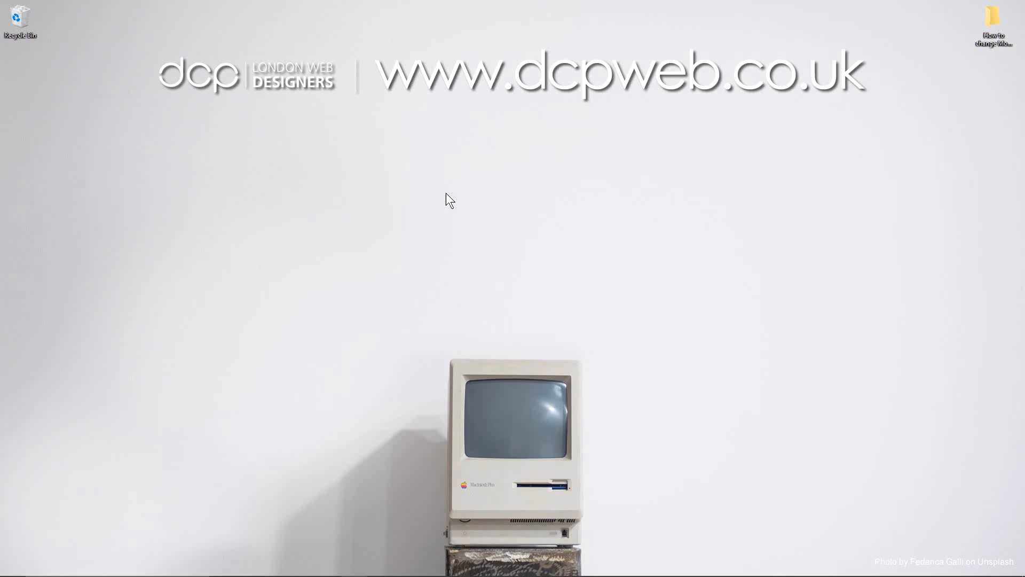
mouse_move(780, 205)
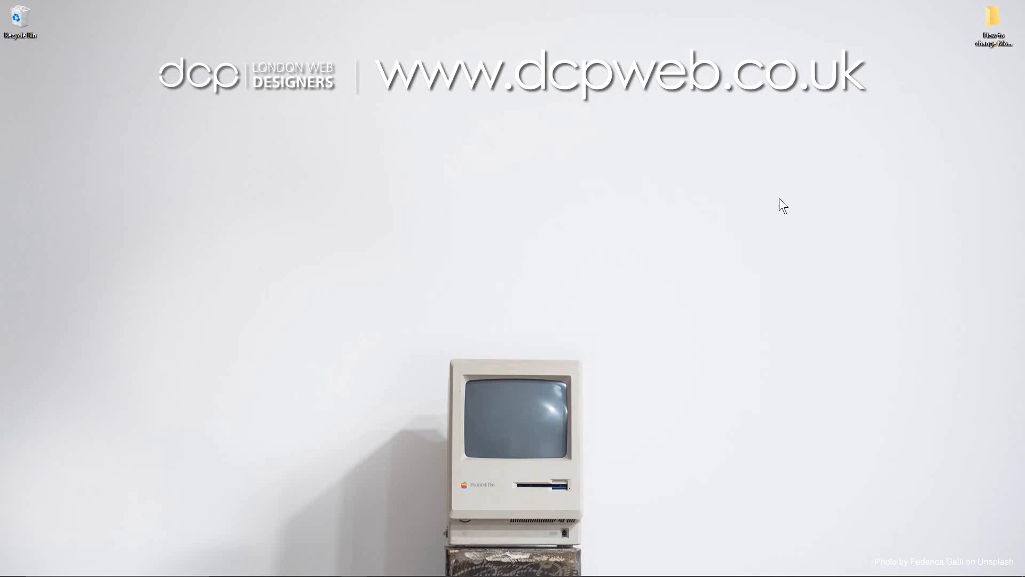
mouse_move(601, 196)
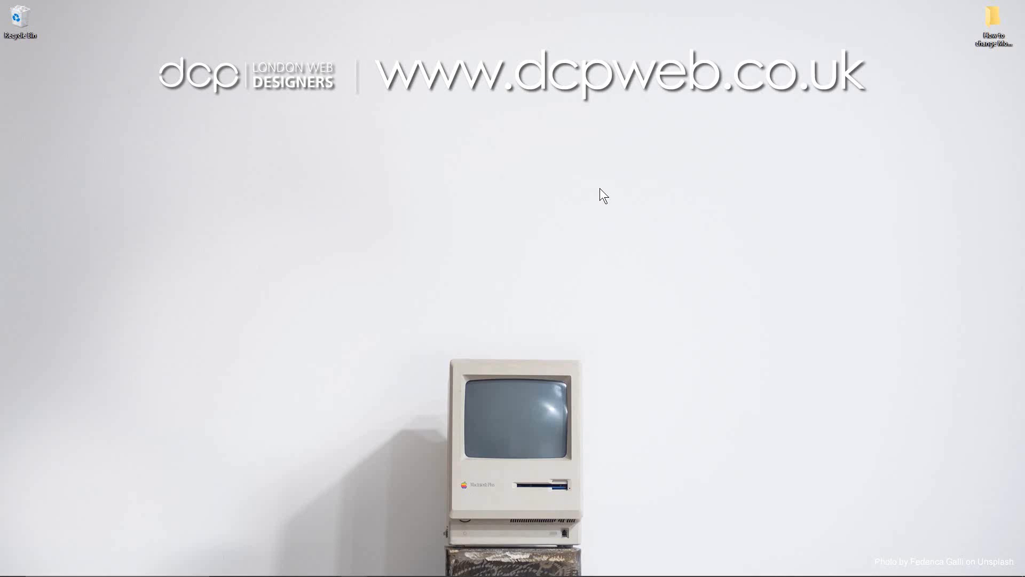
mouse_move(558, 221)
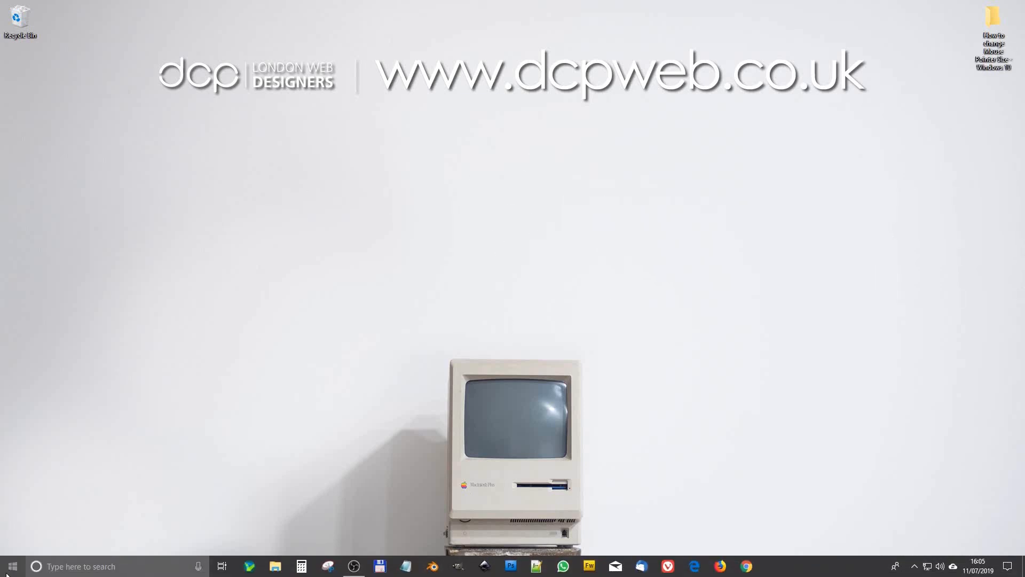
- Open Settings from the Start menu and go to Ease of Access
click(13, 566)
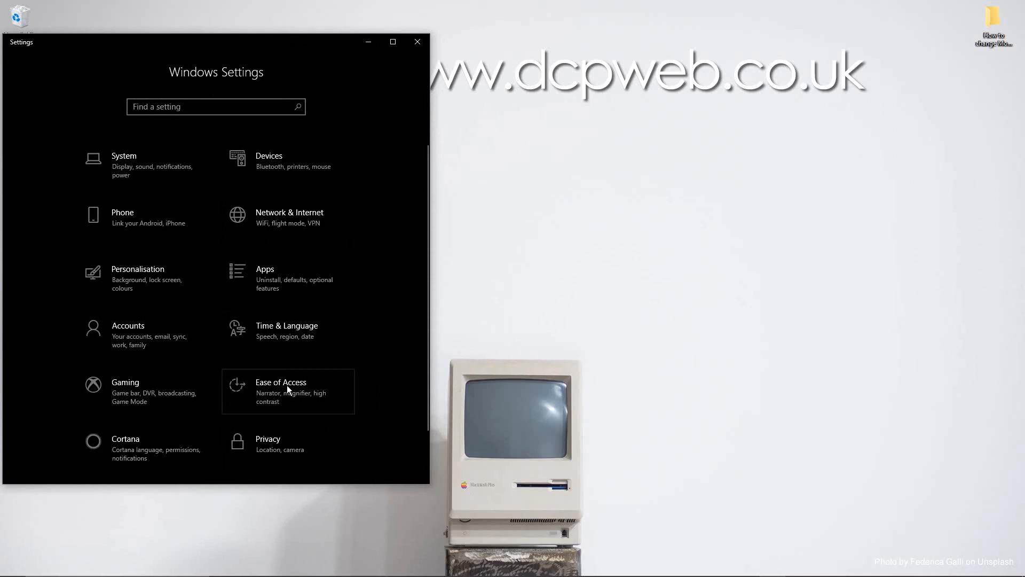
click(288, 391)
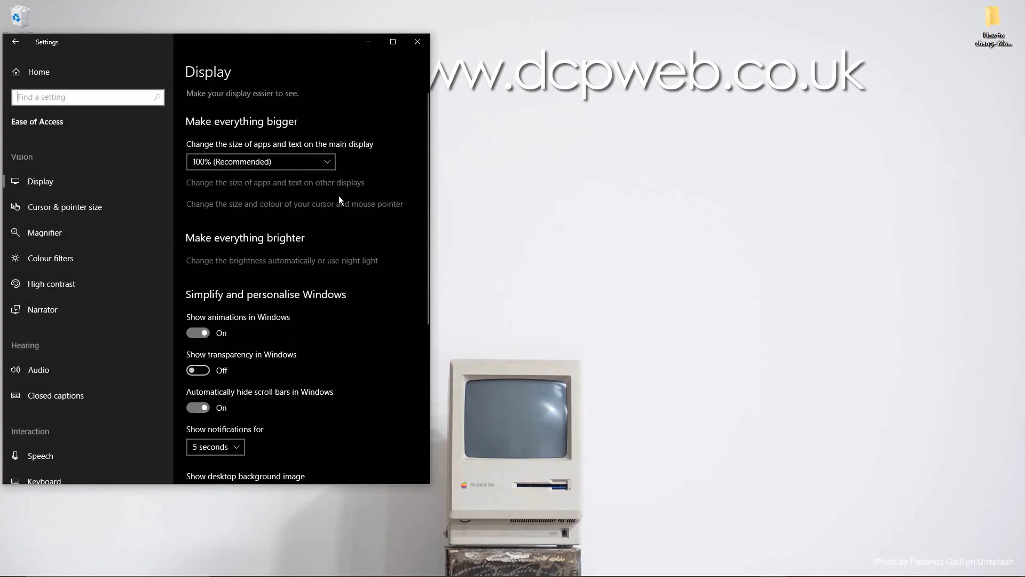
mouse_move(92, 212)
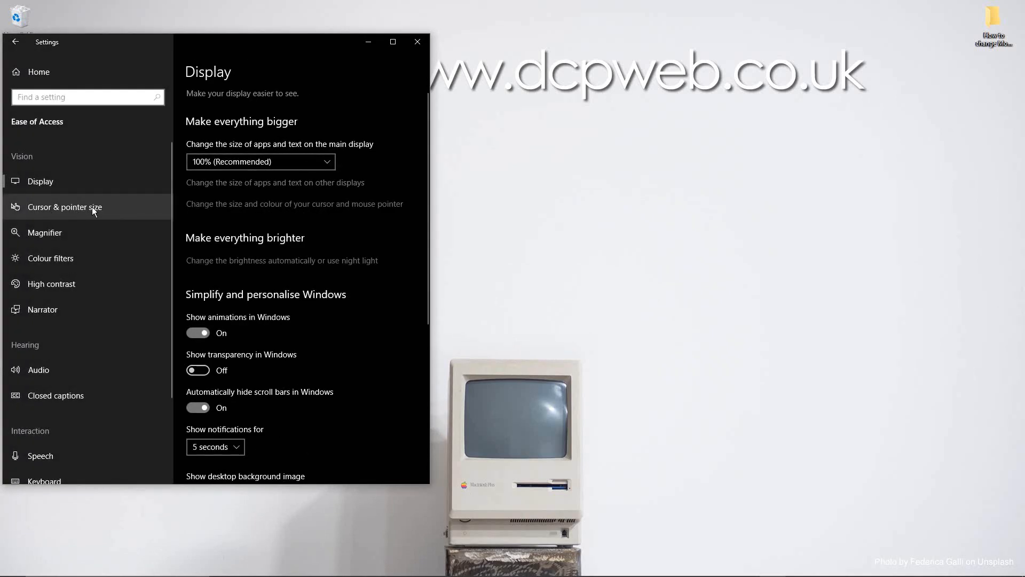
- On the Cursor & pointer size page, step the pointer size up to the largest
click(65, 207)
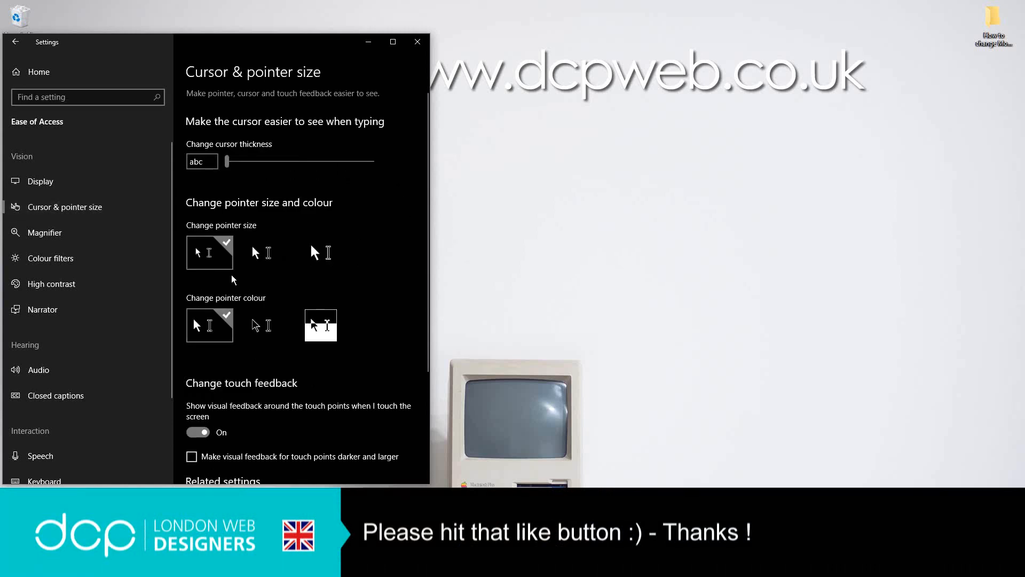
click(268, 253)
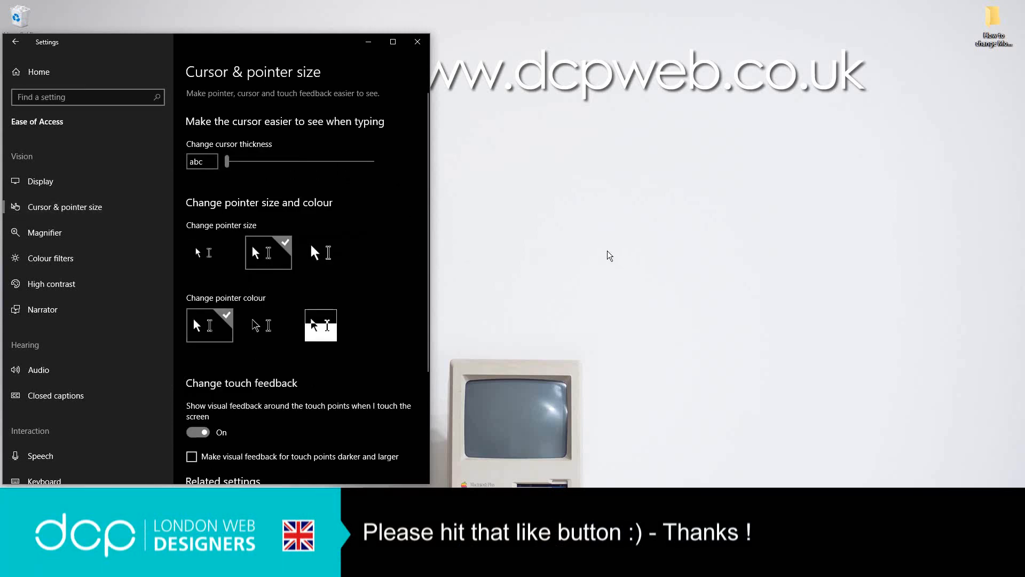
click(327, 252)
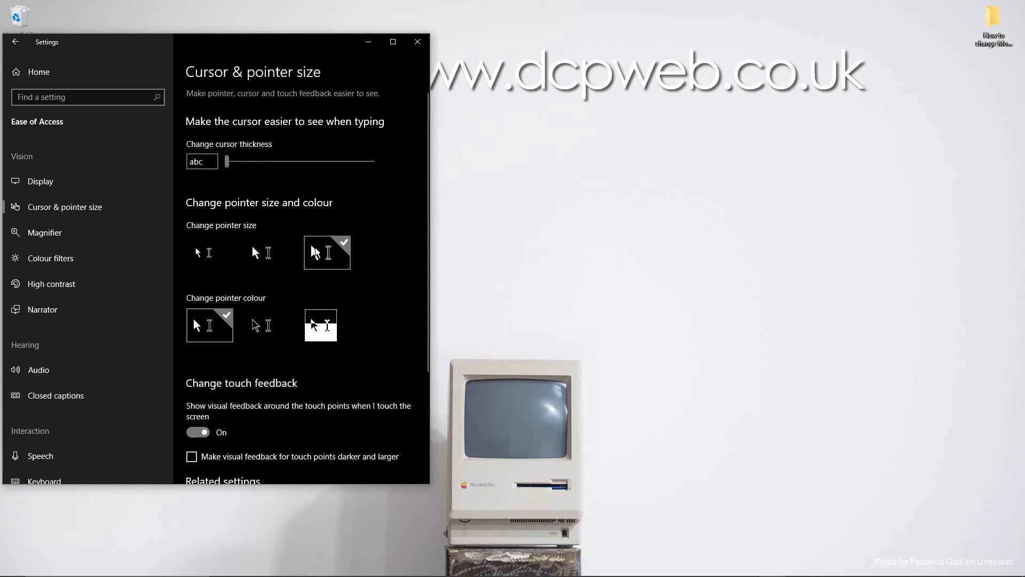
mouse_move(560, 359)
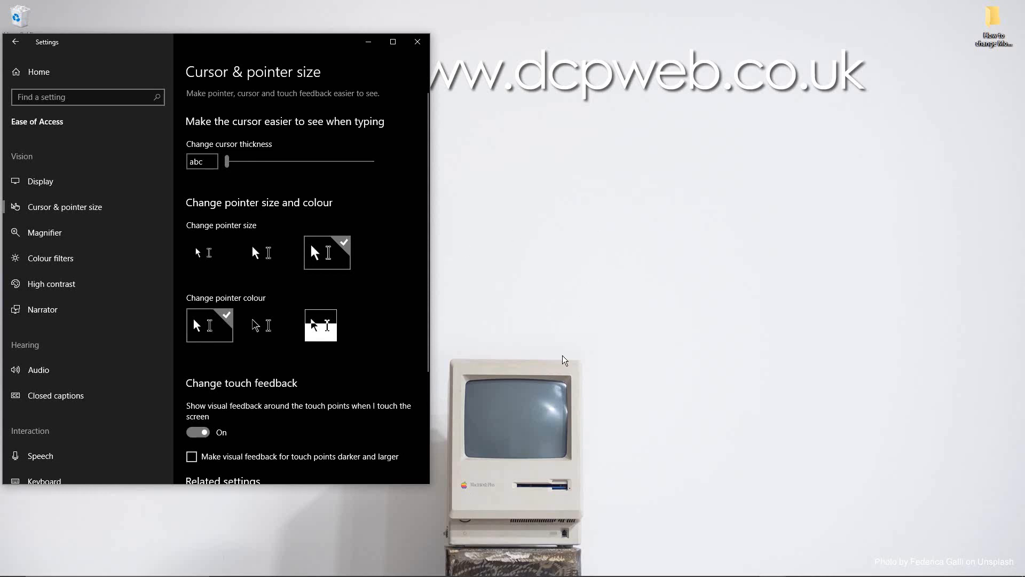
mouse_move(688, 234)
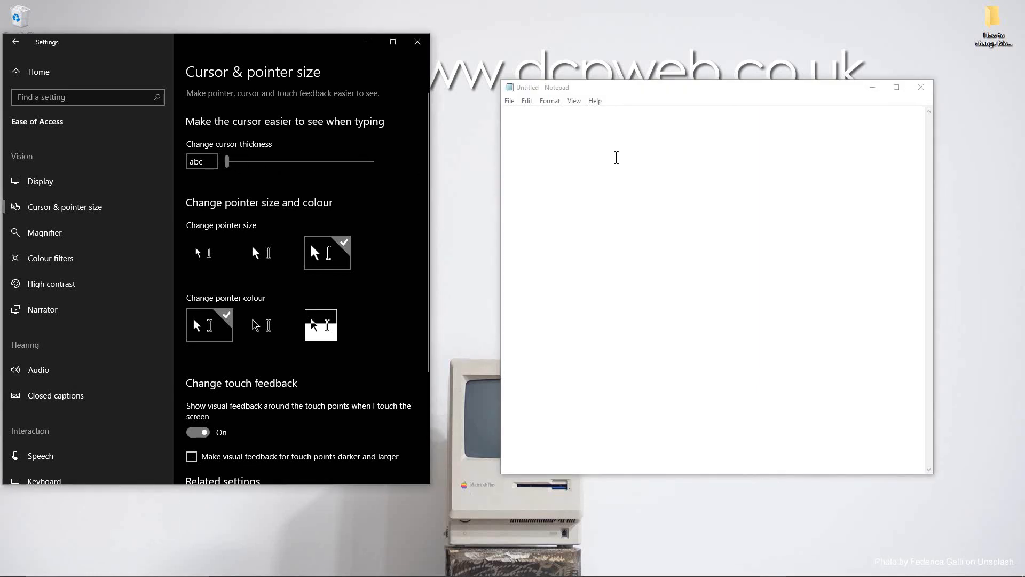
- Type 'Type something here....' into the blank Notepad document
text(Type some)
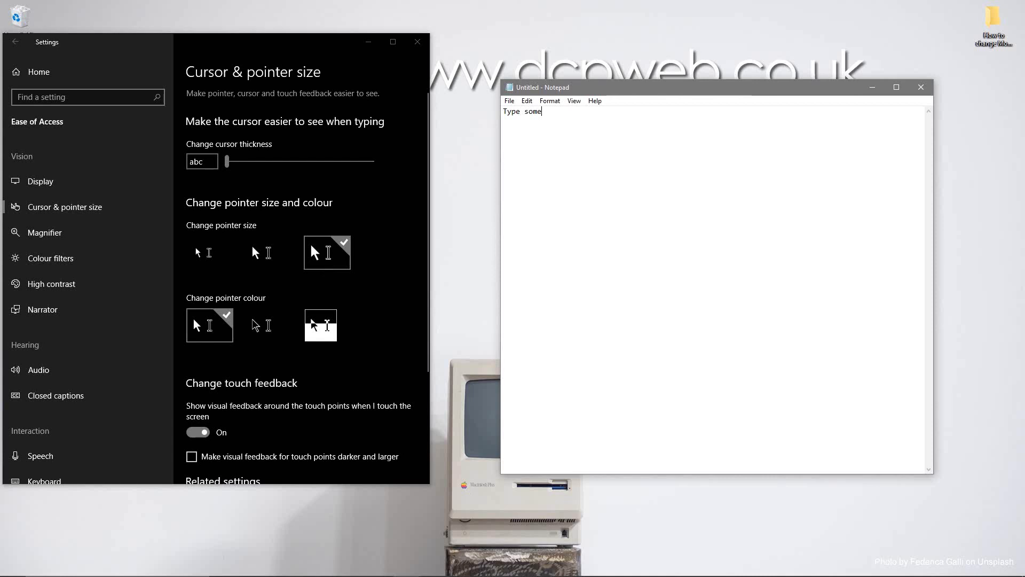
text(thing)
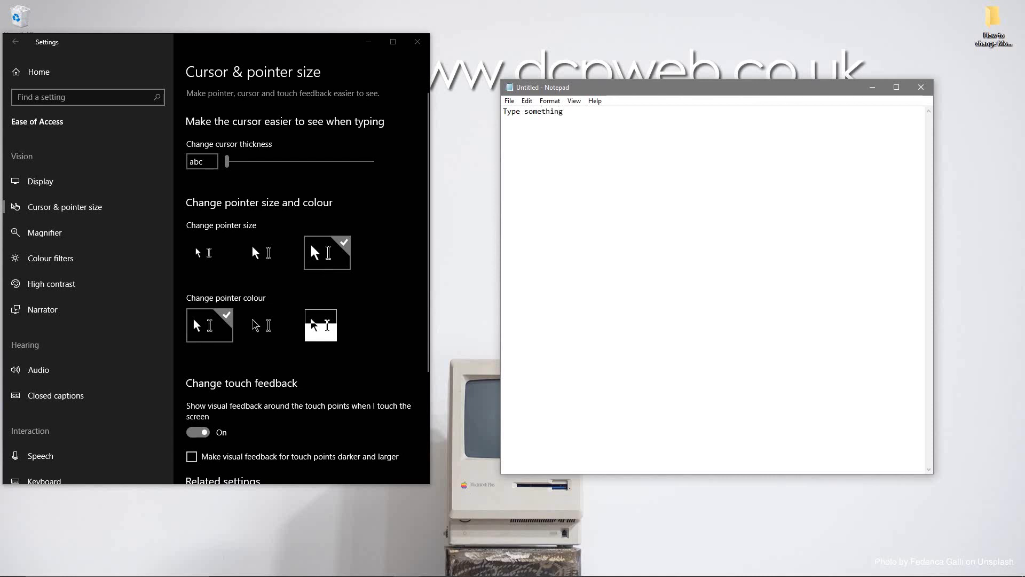
text(here....)
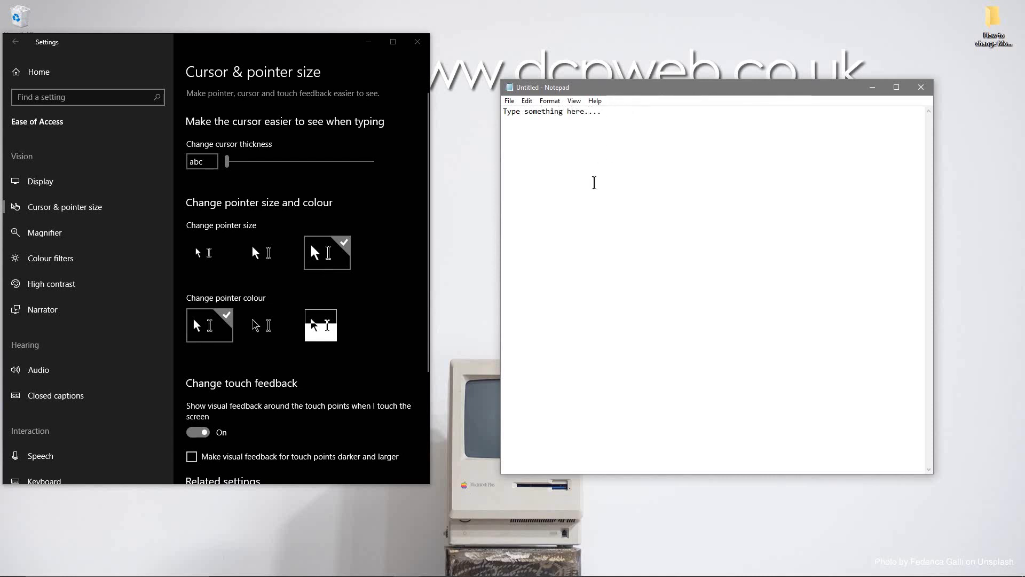
drag(225, 161, 372, 161)
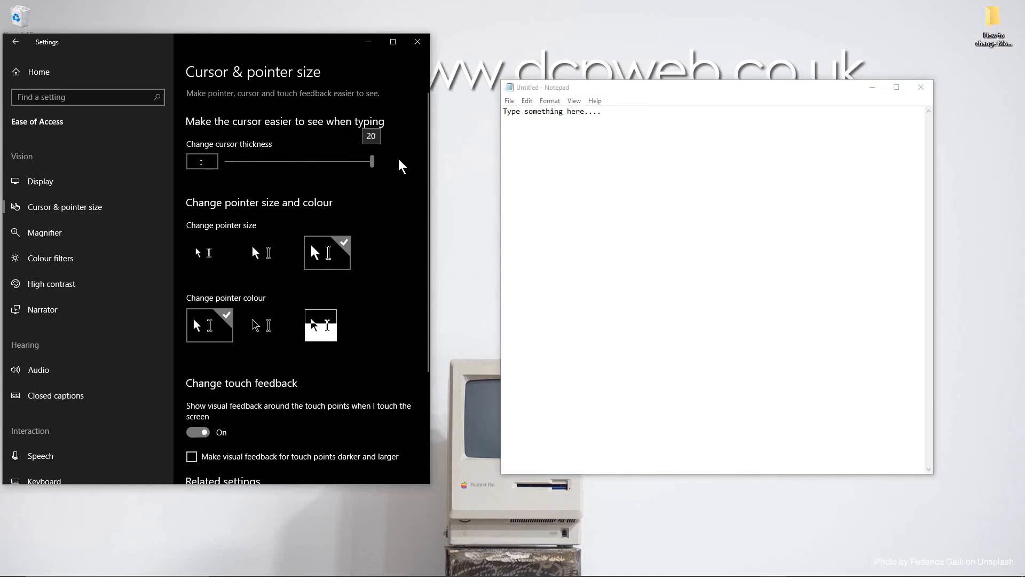
click(611, 115)
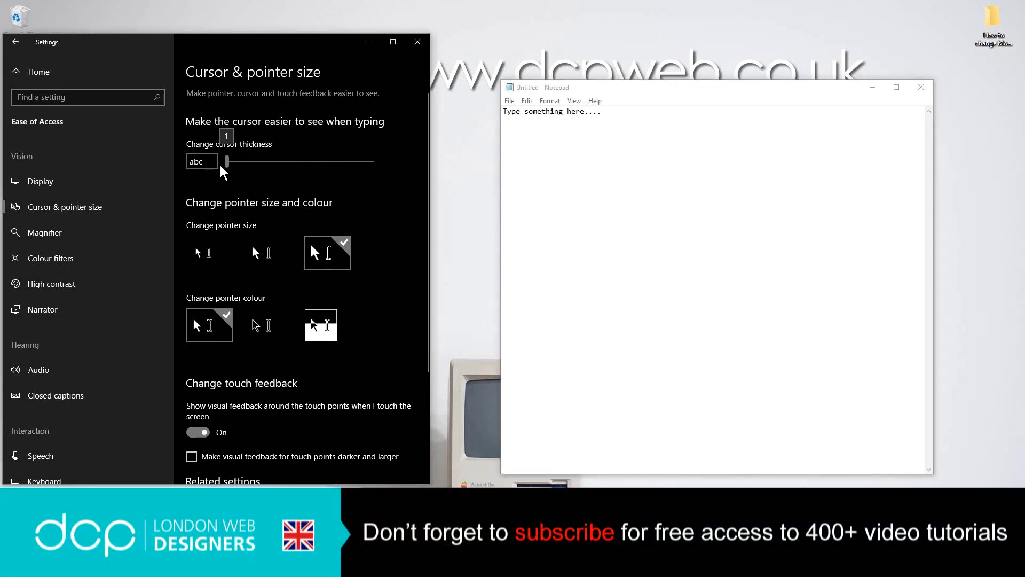
click(607, 112)
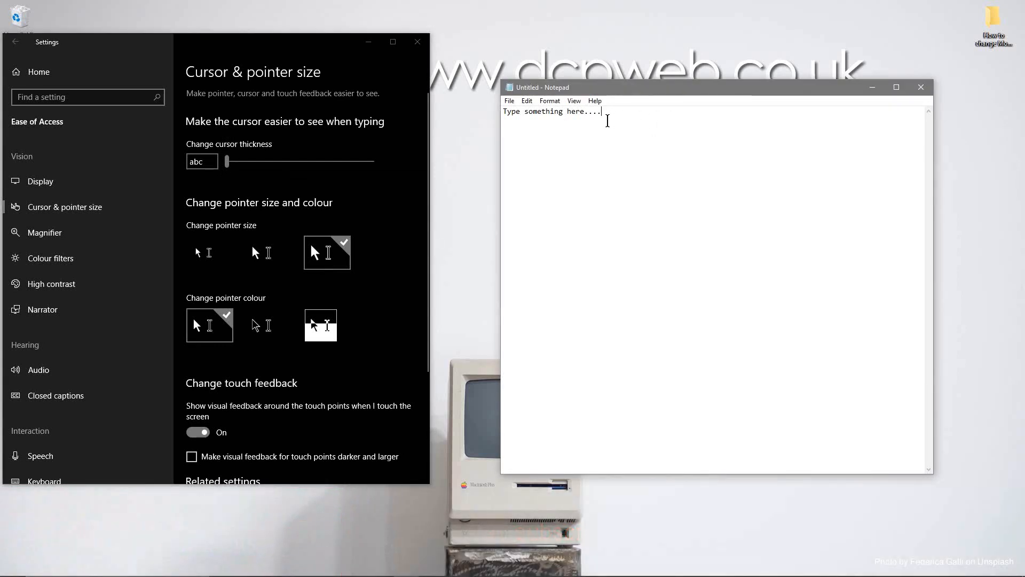
click(268, 325)
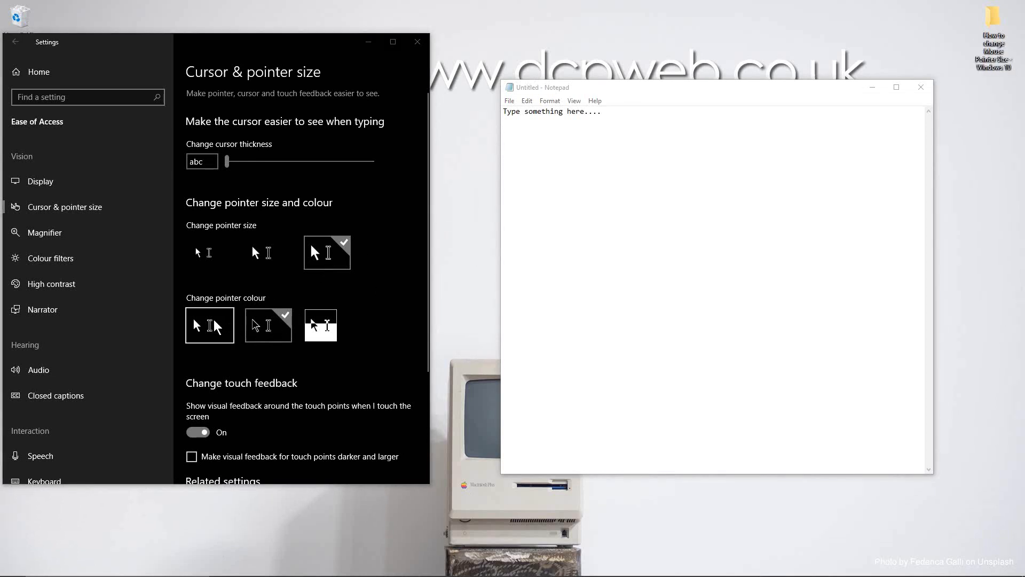
- Try the inverted pointer colour, then set the pointer colour back to white
click(210, 325)
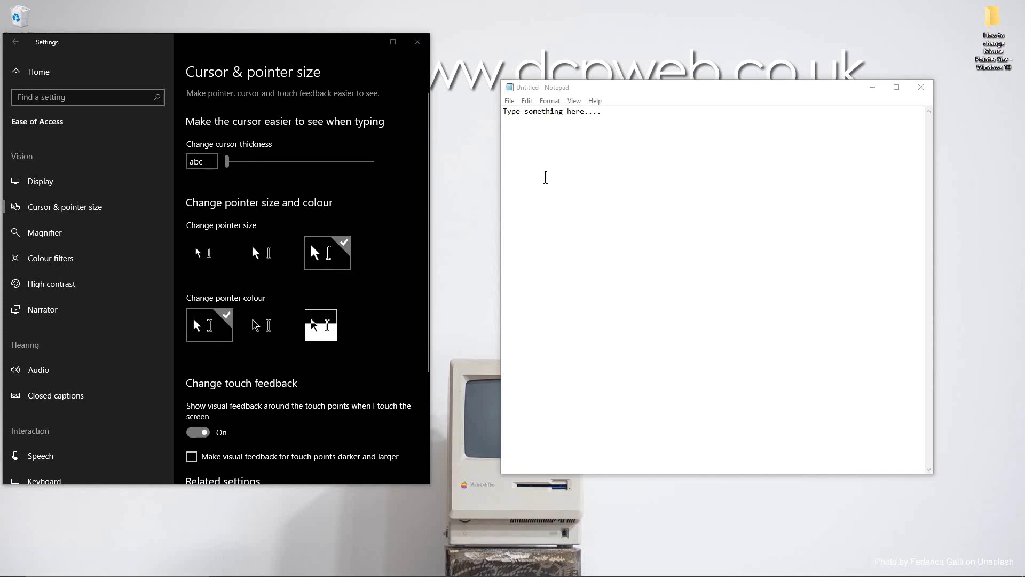
click(326, 325)
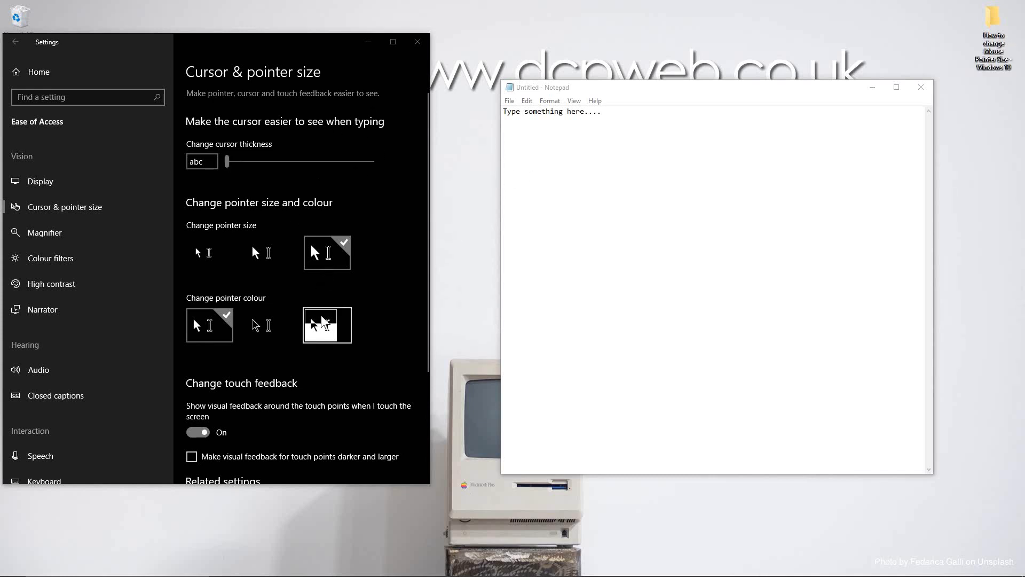
click(327, 325)
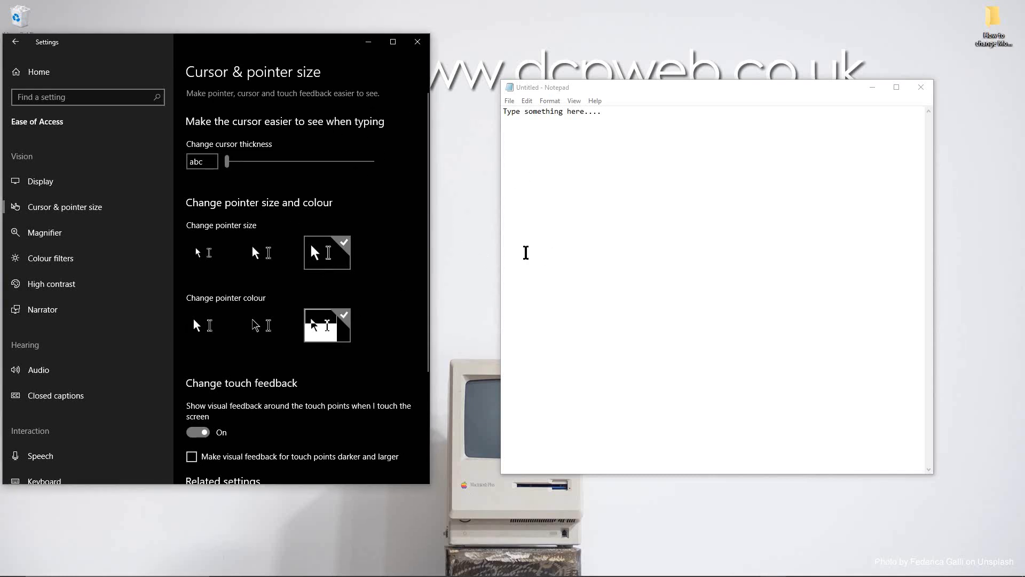
mouse_move(449, 115)
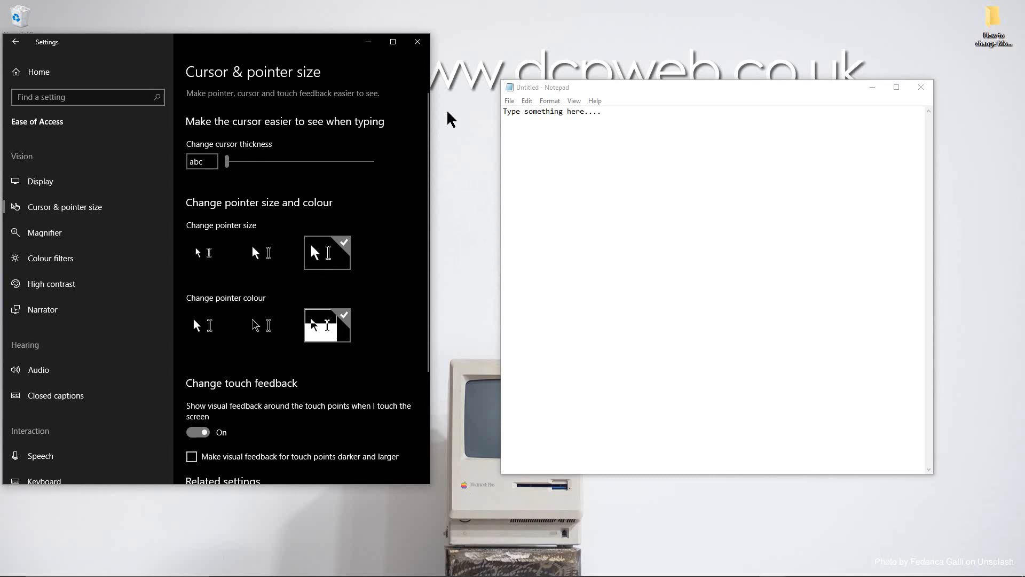
mouse_move(482, 220)
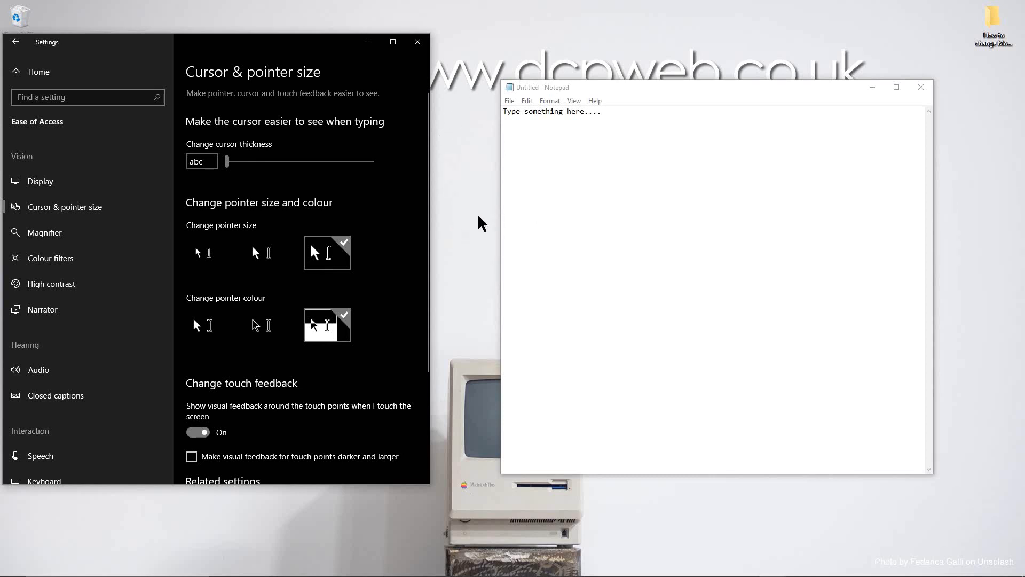
mouse_move(463, 151)
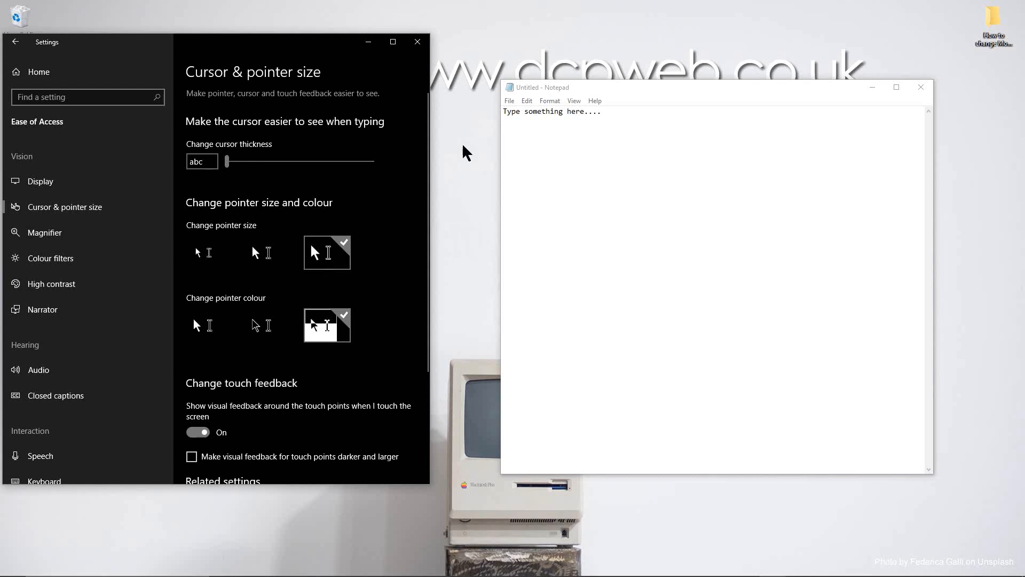
mouse_move(504, 84)
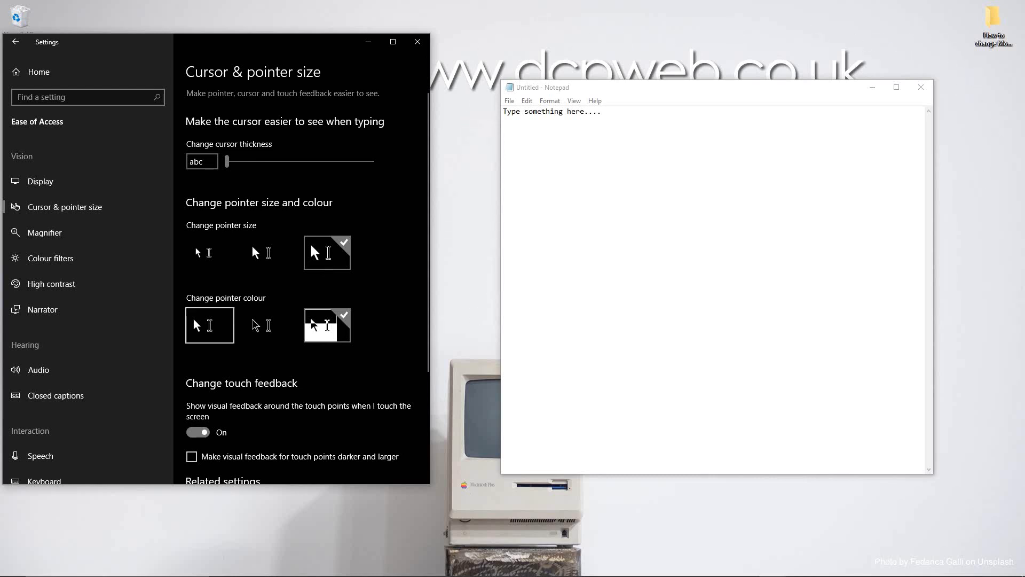
click(209, 325)
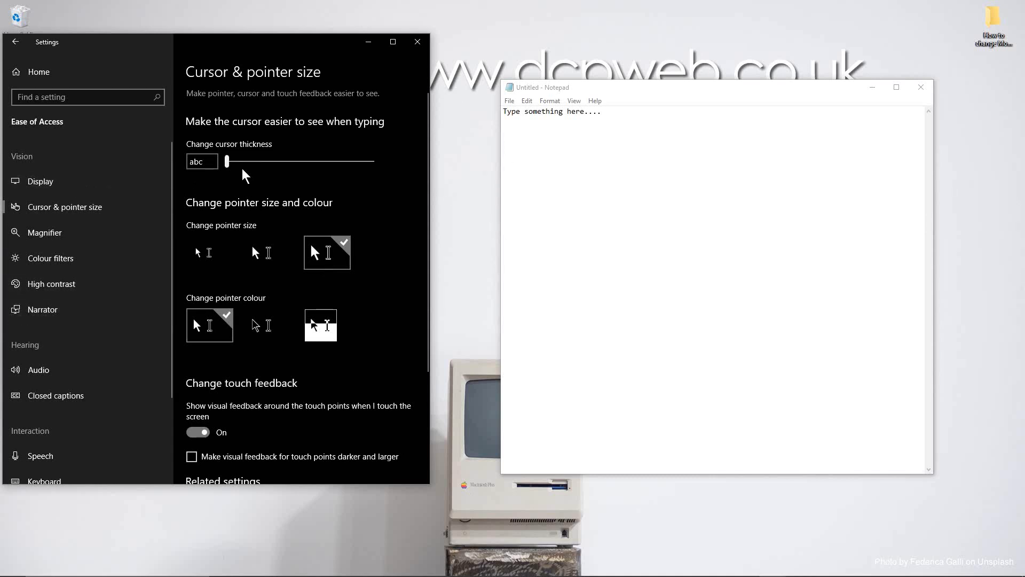
mouse_move(417, 43)
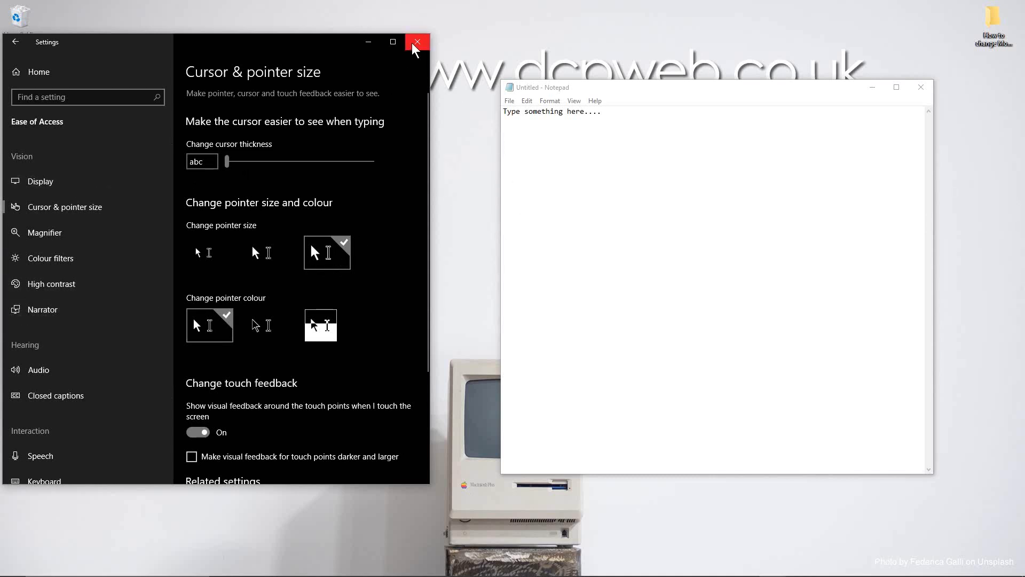
- Close the Settings window and close Notepad choosing Don't Save
click(418, 41)
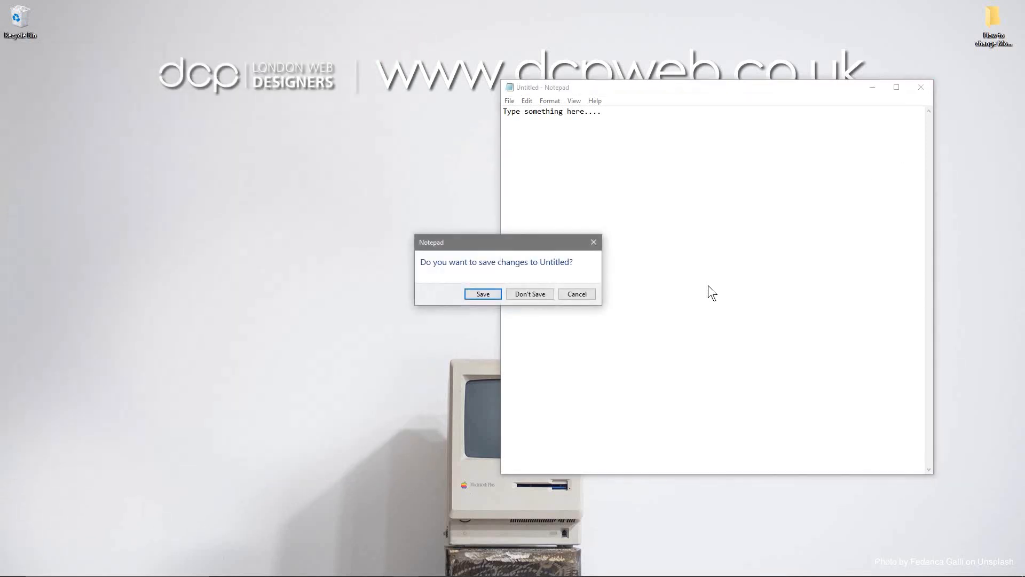
click(530, 294)
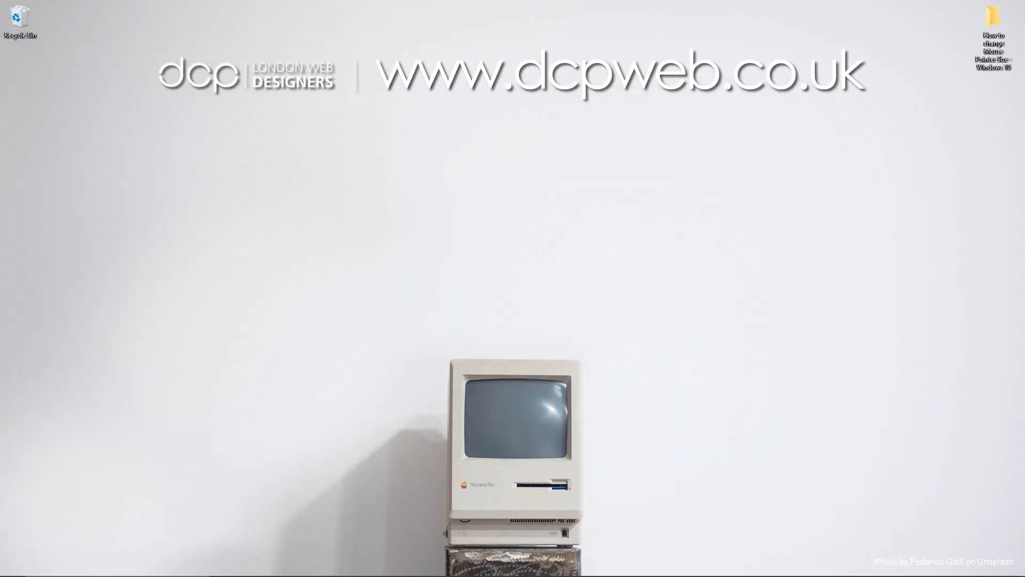